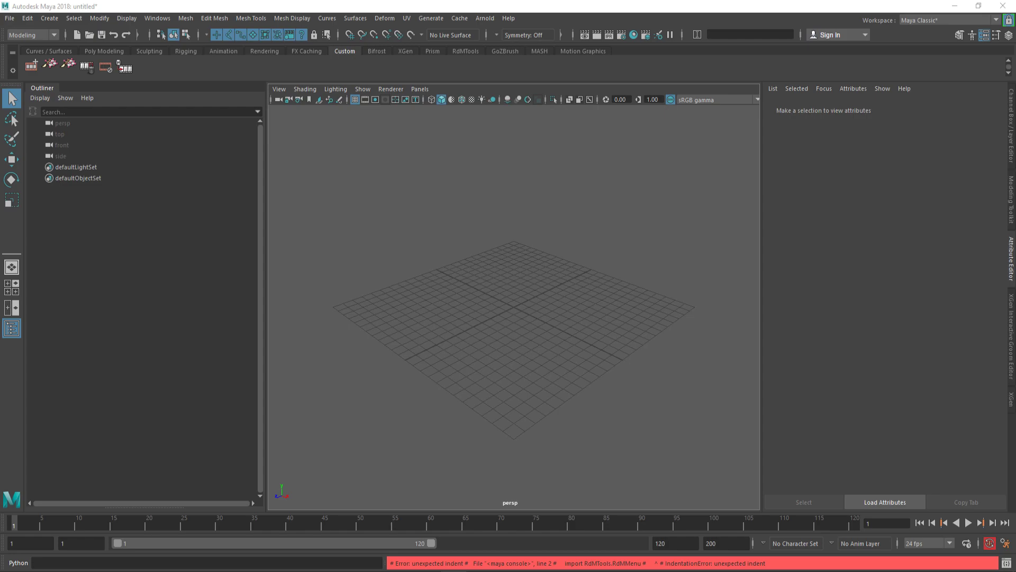
pyautogui.moveTo(281, 397)
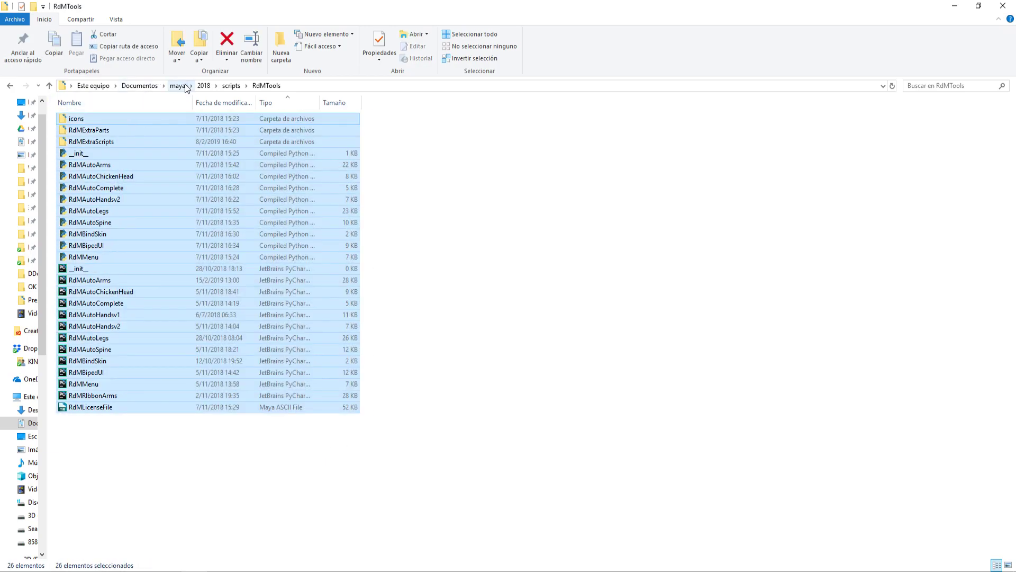
pyautogui.moveTo(231, 92)
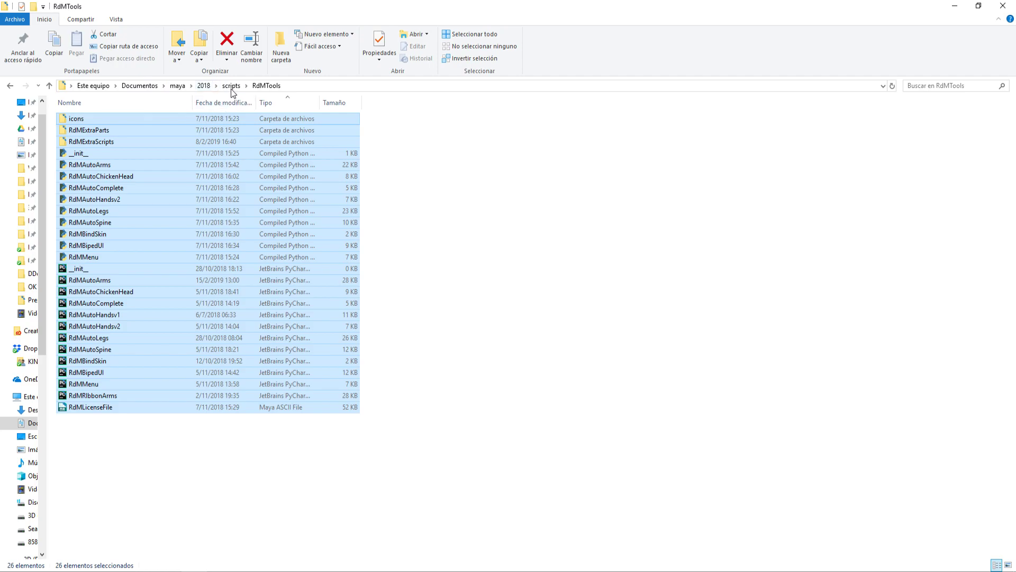
pyautogui.moveTo(257, 99)
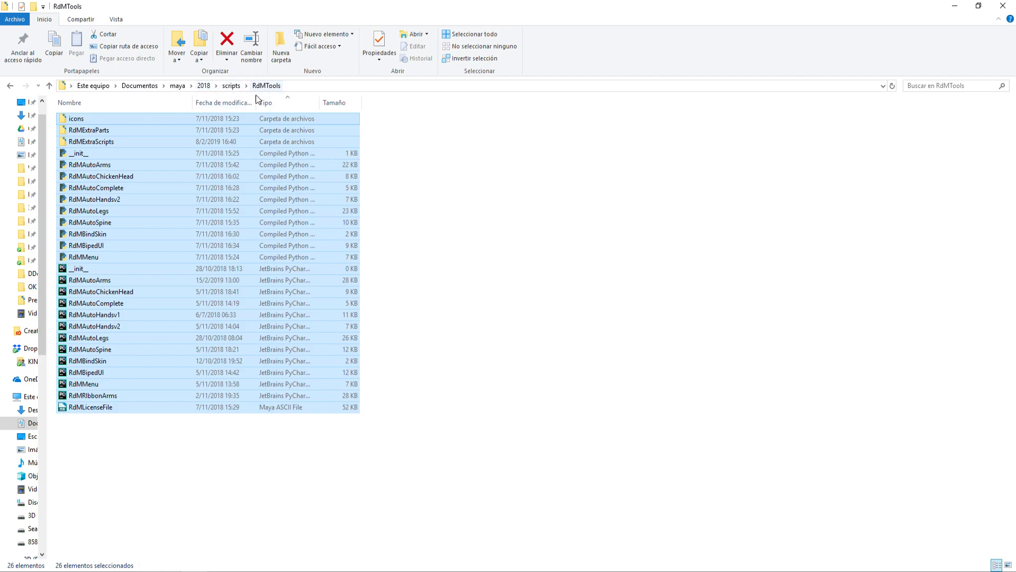
# - Leave File Explorer and return to Maya's empty scene after checking the RdMTools files
pyautogui.click(76, 118)
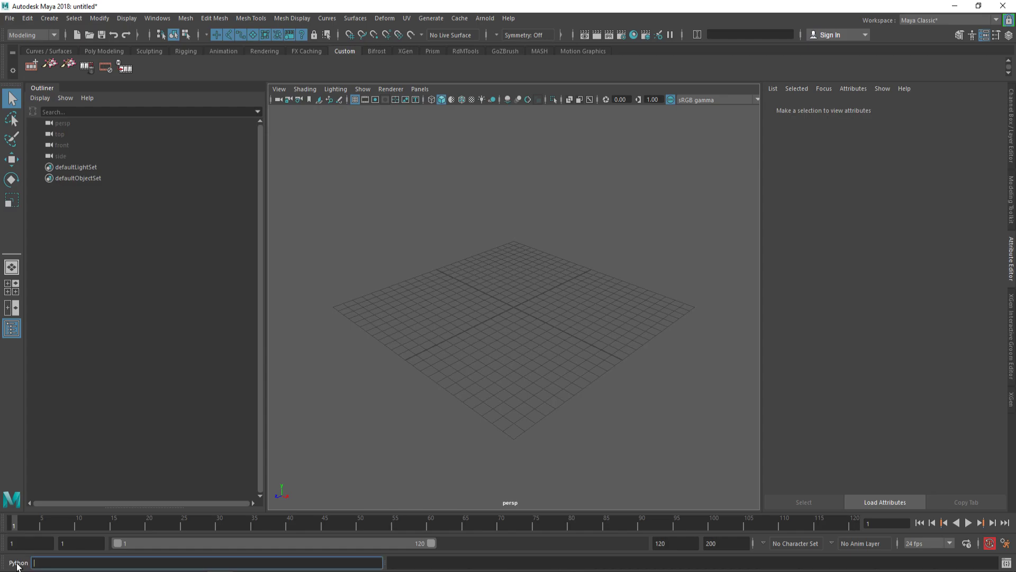
# - Enter 'import RdMTools.RdMMenu' in the Python command line without running it
pyautogui.write('import RdM')
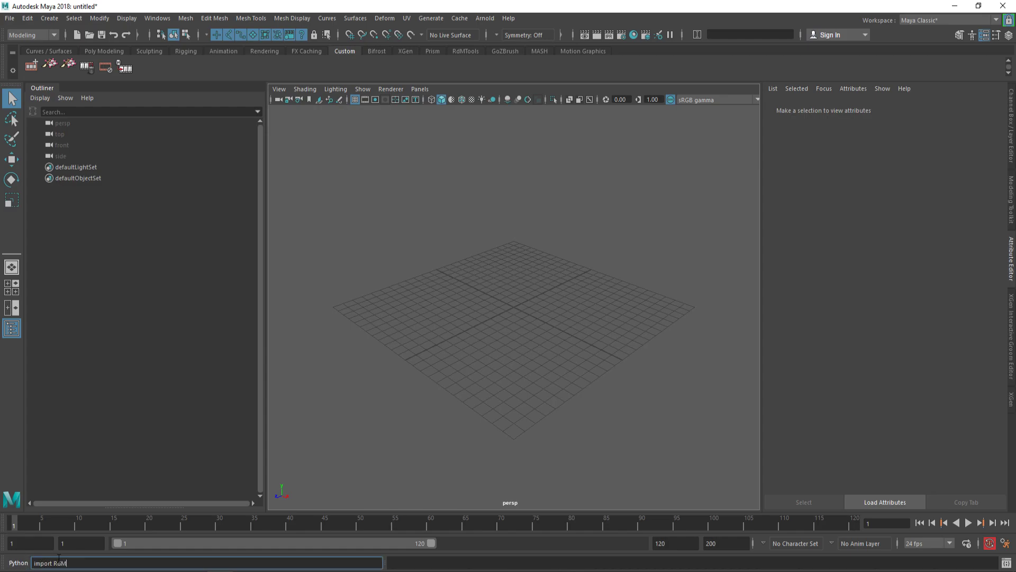
pyautogui.write('Tools.')
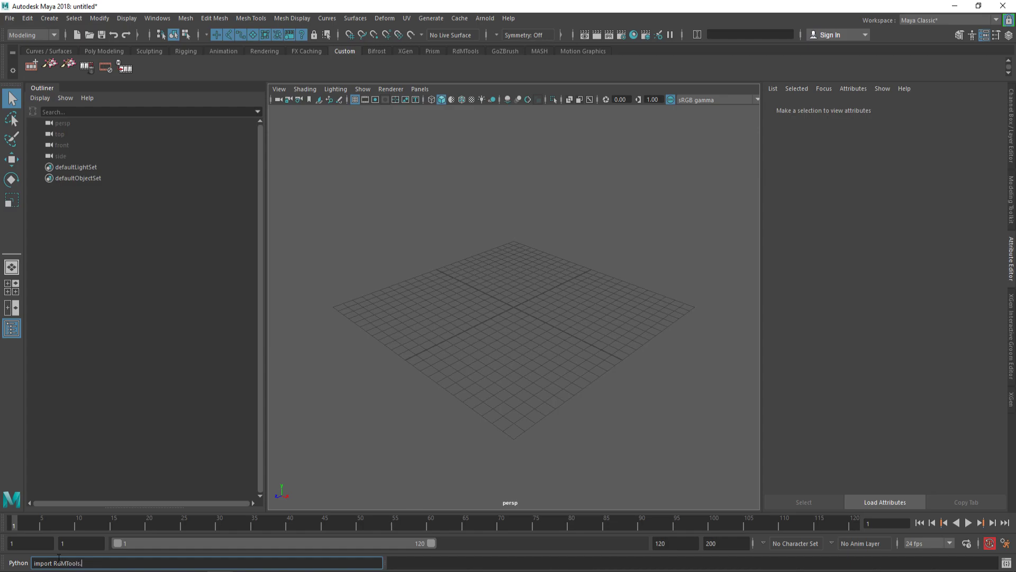
pyautogui.write('RdMMe')
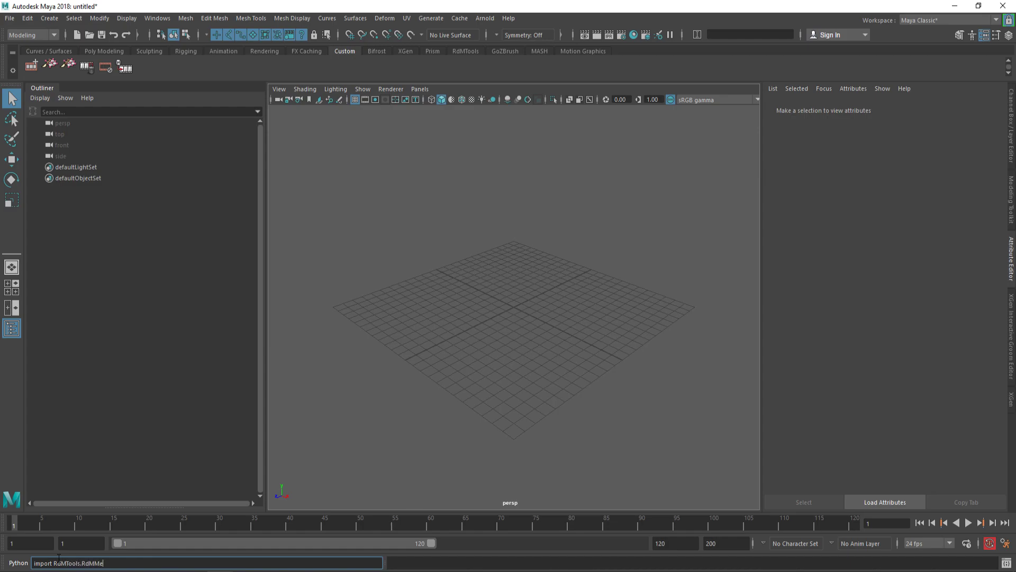
pyautogui.write('nu')
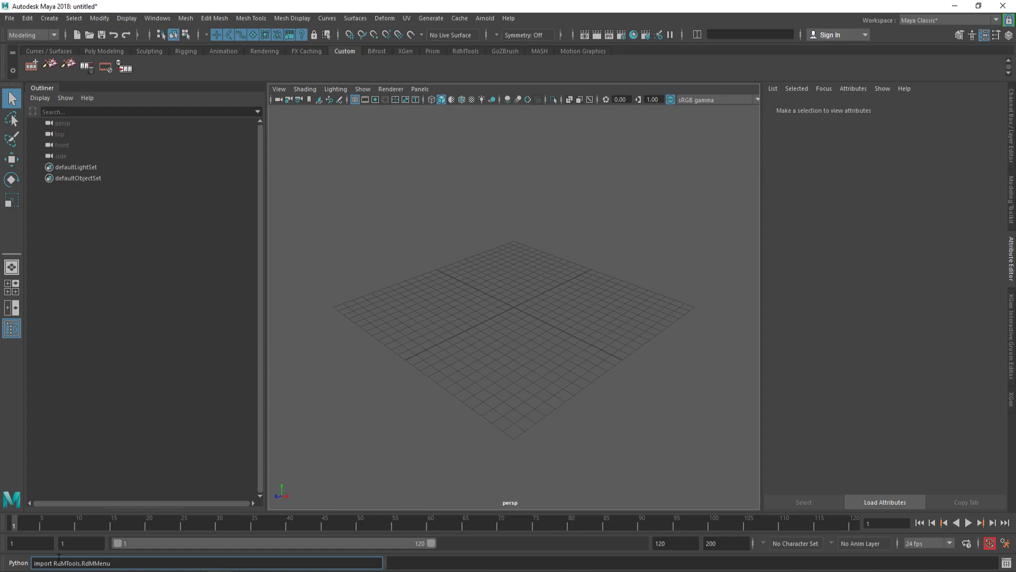
pyautogui.moveTo(233, 433)
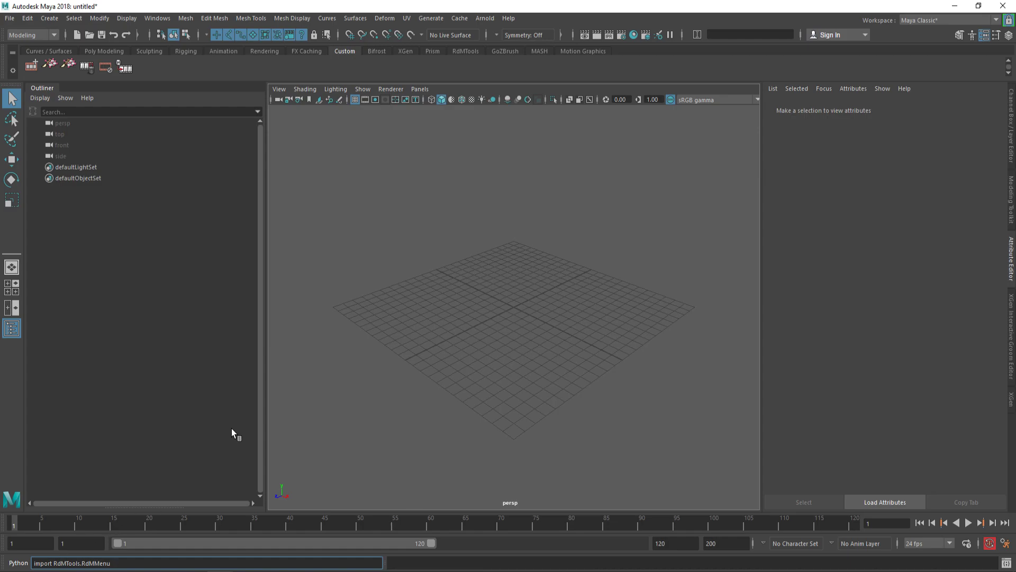
pyautogui.moveTo(101, 557)
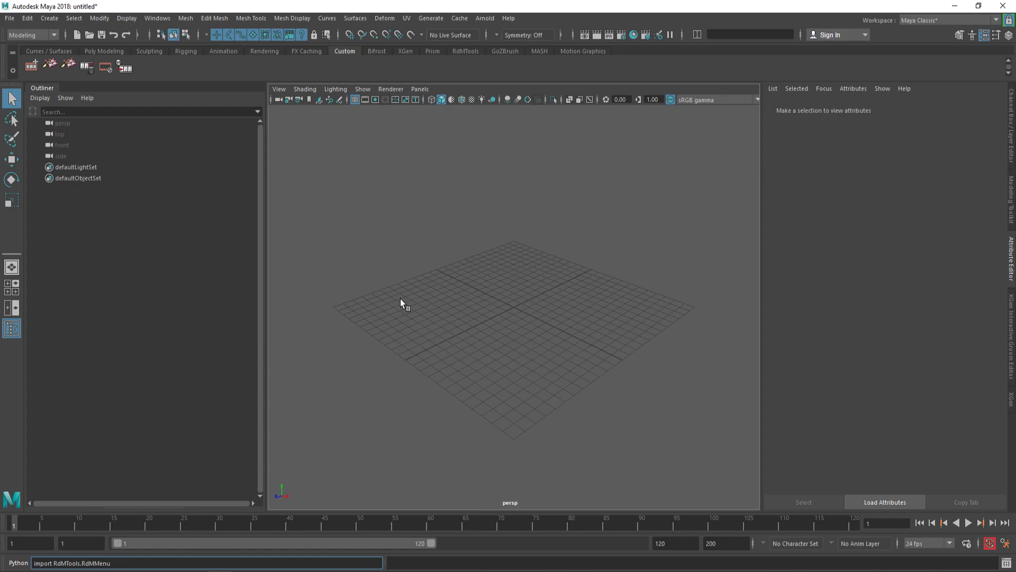
pyautogui.moveTo(519, 271)
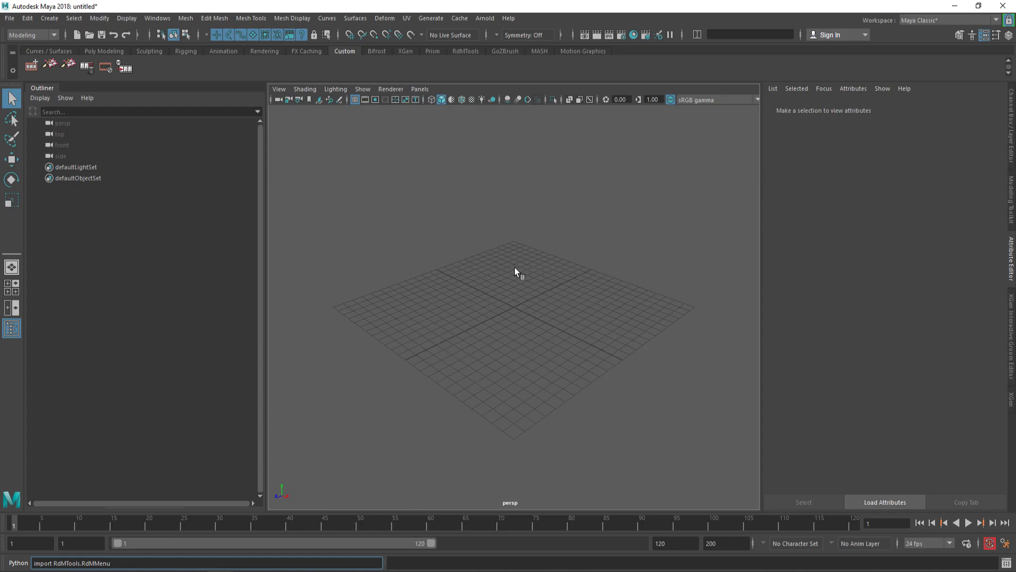
pyautogui.moveTo(491, 344)
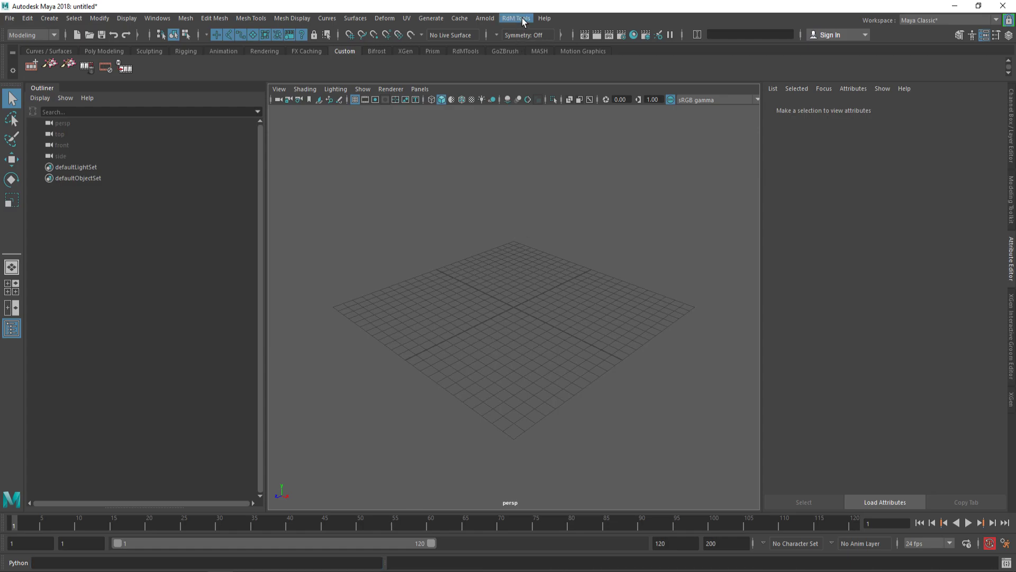
# - Open the new RdM Tools menu, close its torn-off panel, and bring up the Script Editor
pyautogui.click(515, 18)
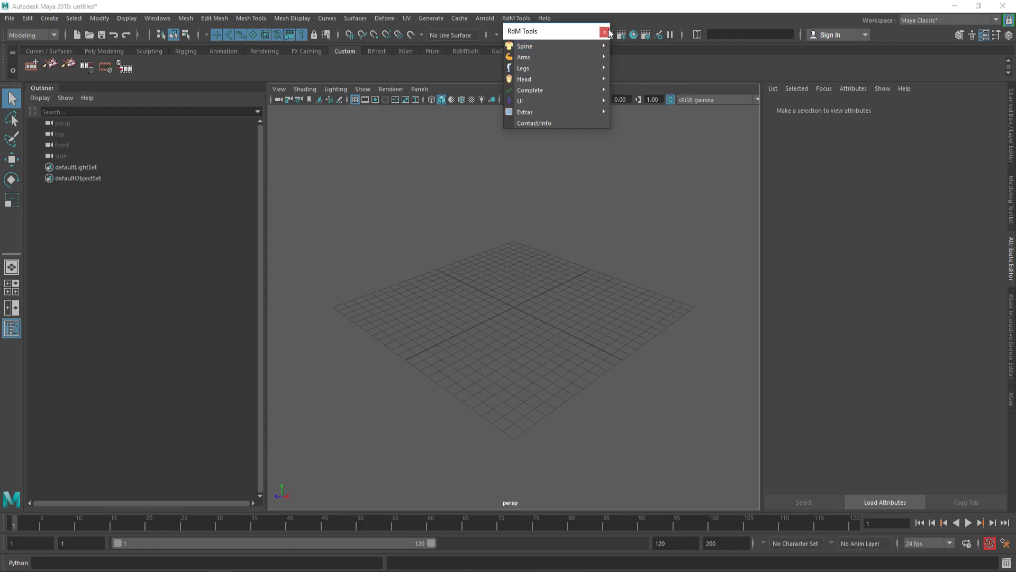
pyautogui.click(603, 32)
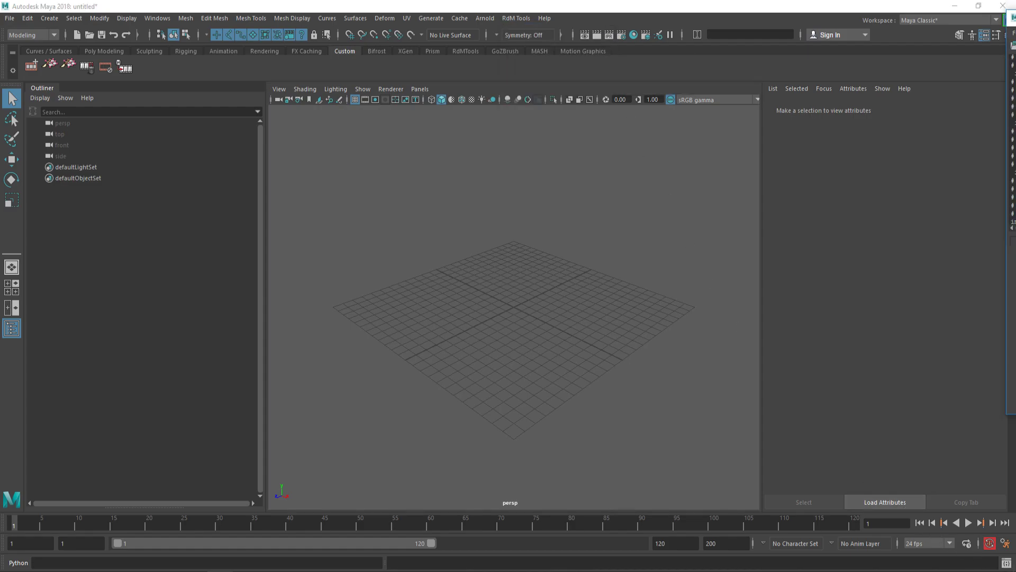
pyautogui.click(9, 19)
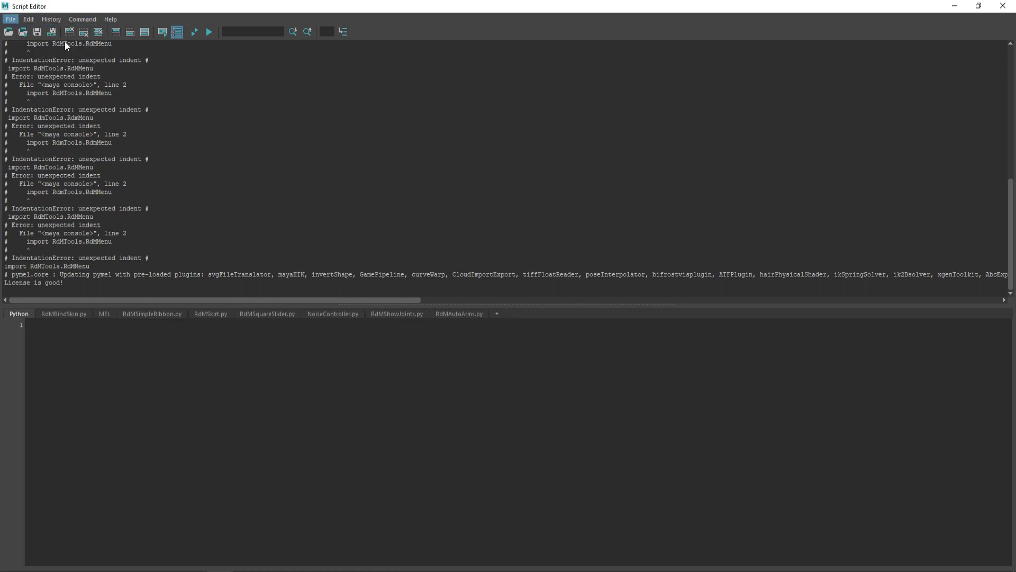
# - Load RdMTools > RdMMenu.py in the Script Editor and reopen the RdM Tools menu panel
pyautogui.click(36, 32)
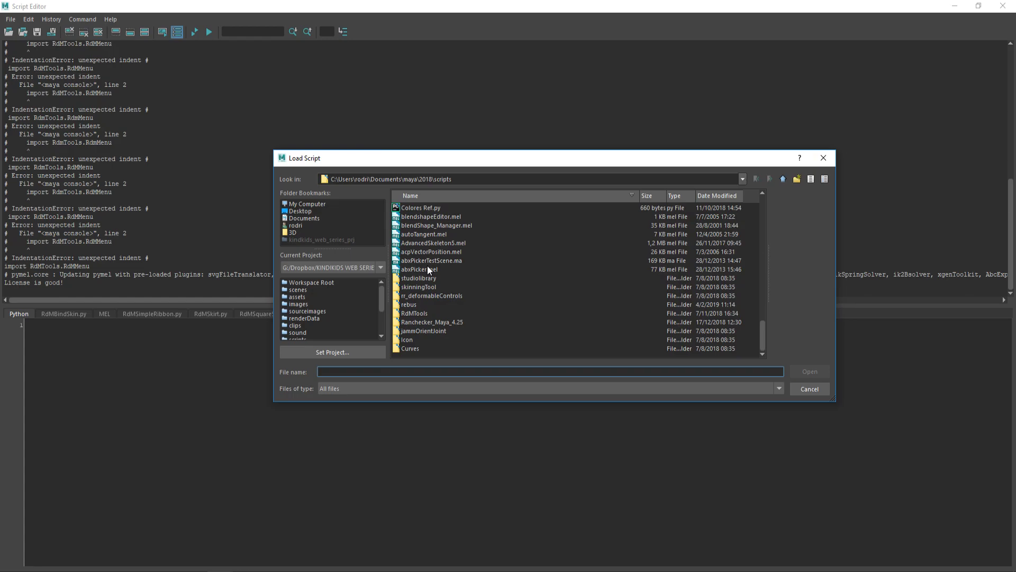
pyautogui.doubleClick(414, 313)
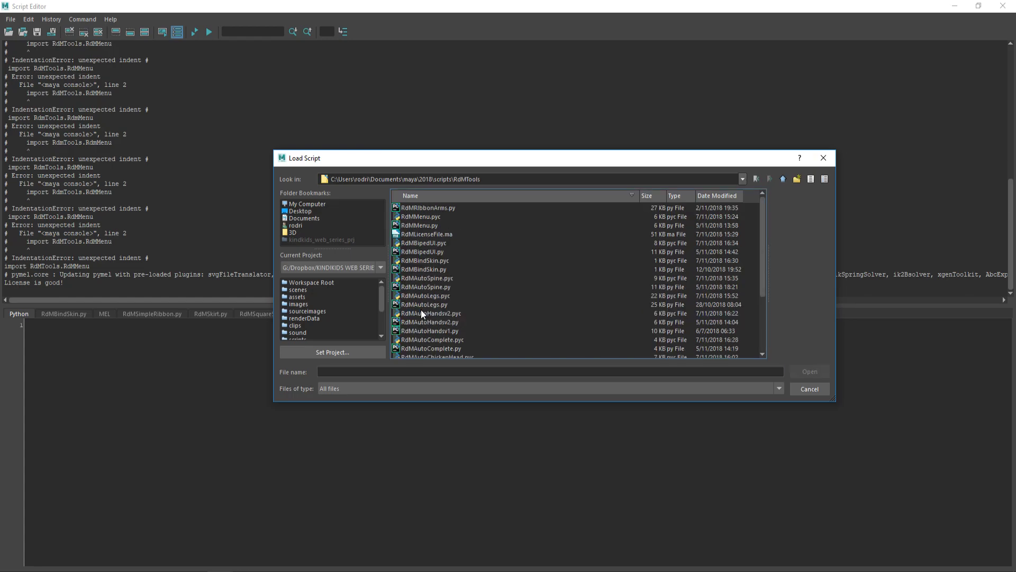
pyautogui.moveTo(433, 227)
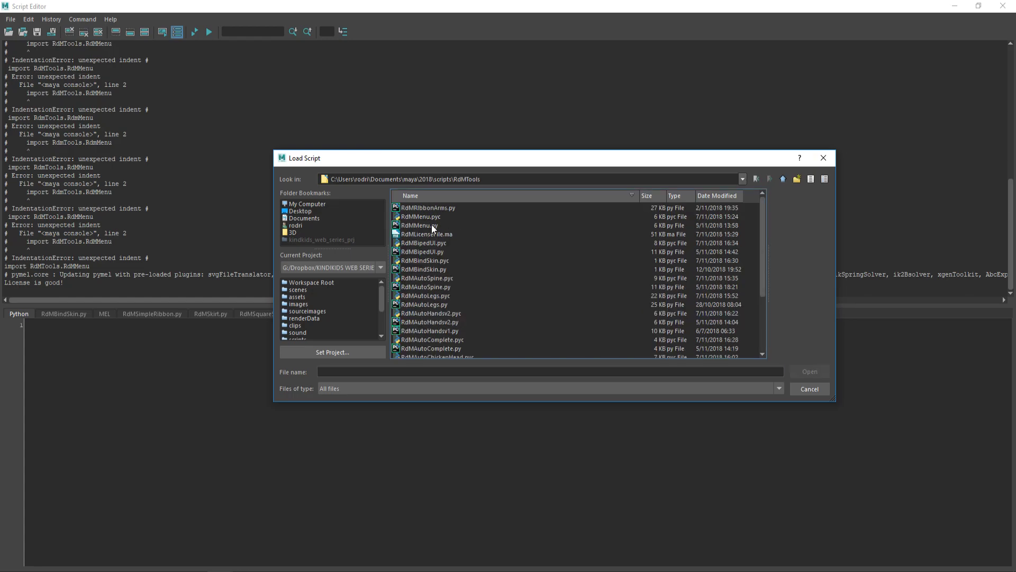
pyautogui.doubleClick(418, 225)
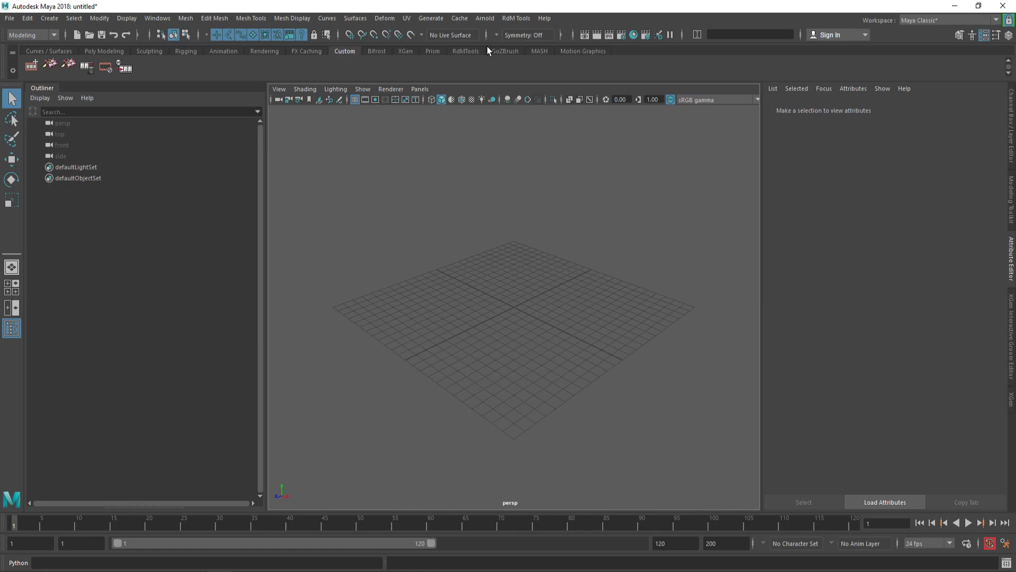
pyautogui.click(516, 18)
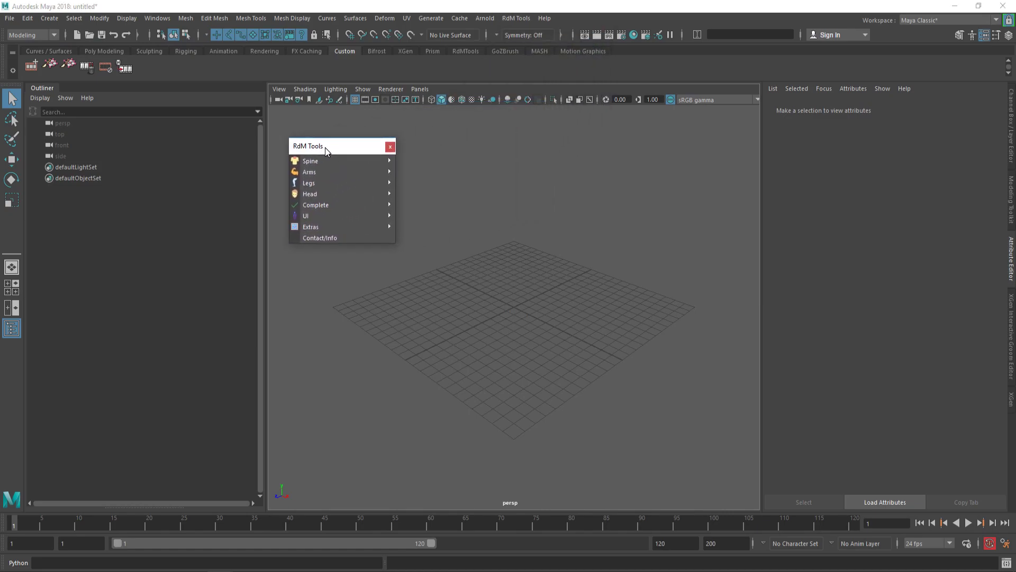
pyautogui.moveTo(311, 153)
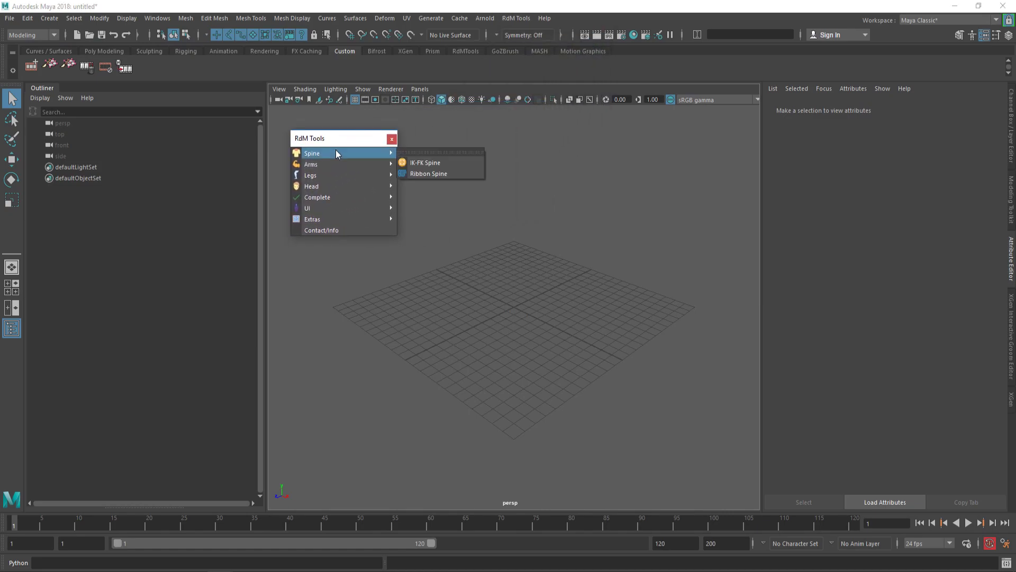